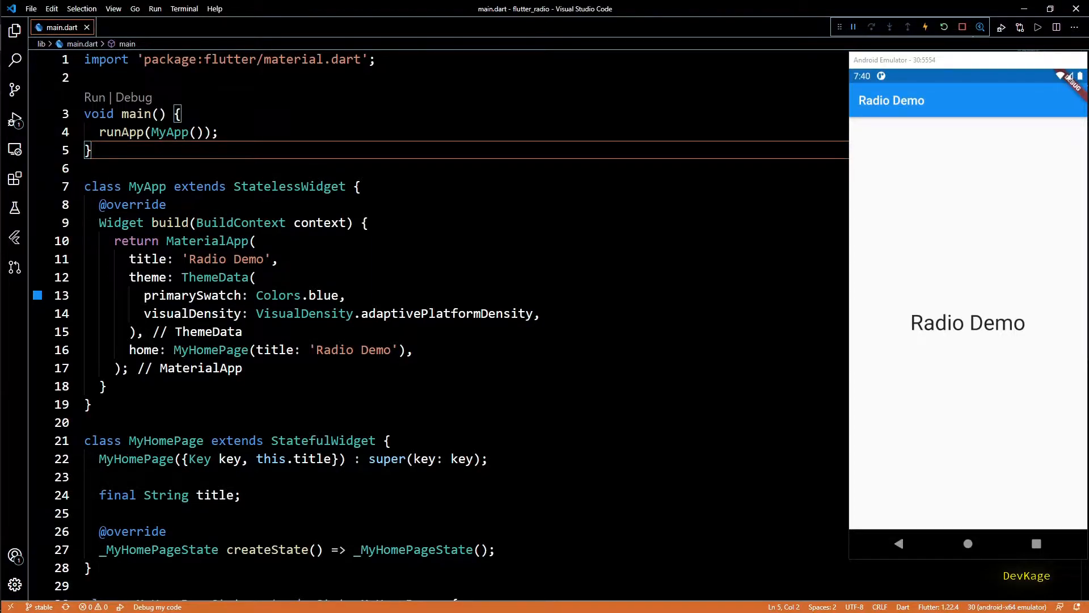
Step: Empty the home page body so it reads body: Center(child: ,)
click(97, 477)
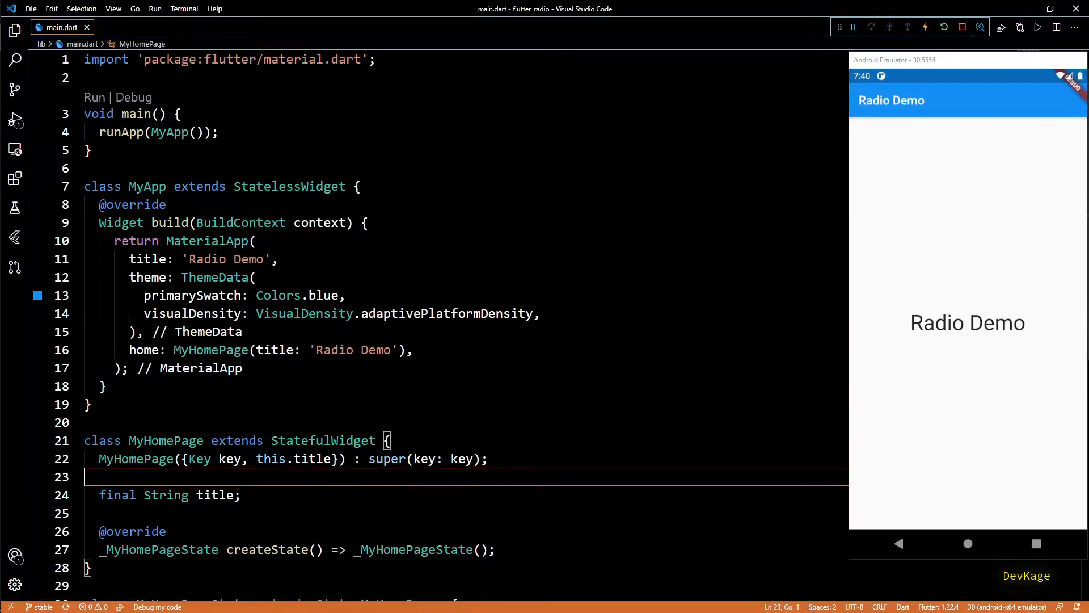
scroll(down, 3)
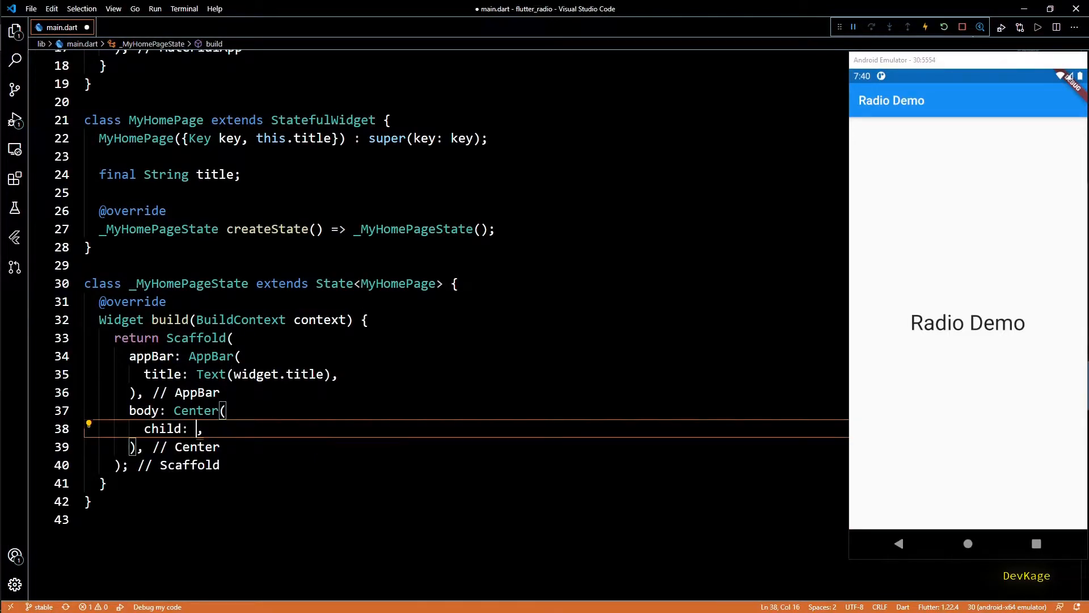
Step: Give Center a Column whose children are four Radio(value: null, groupValue: null, onChanged: null) widgets
text(Column()
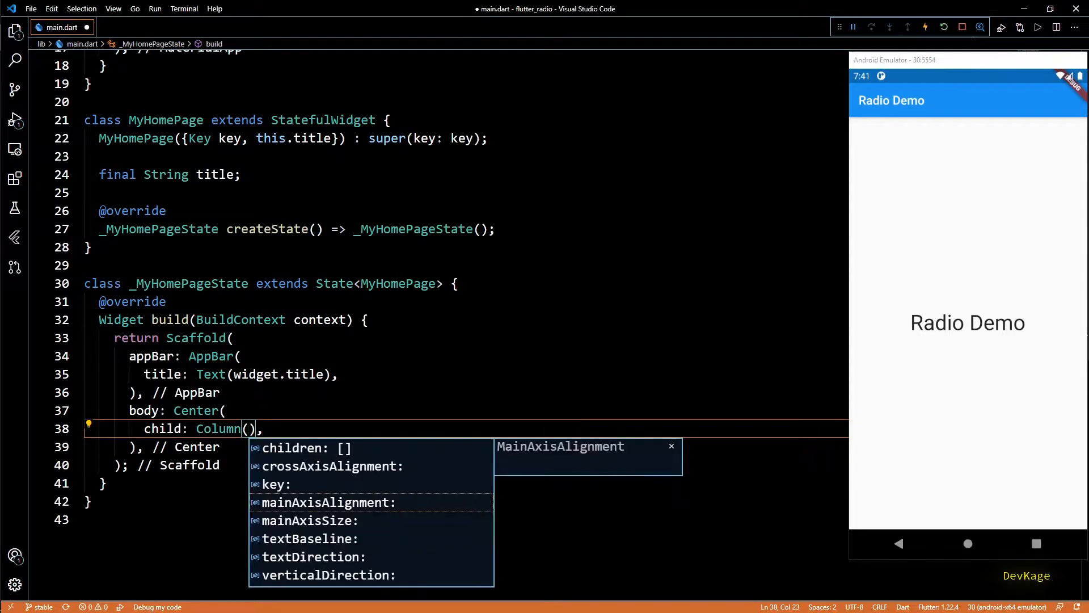
click(304, 447)
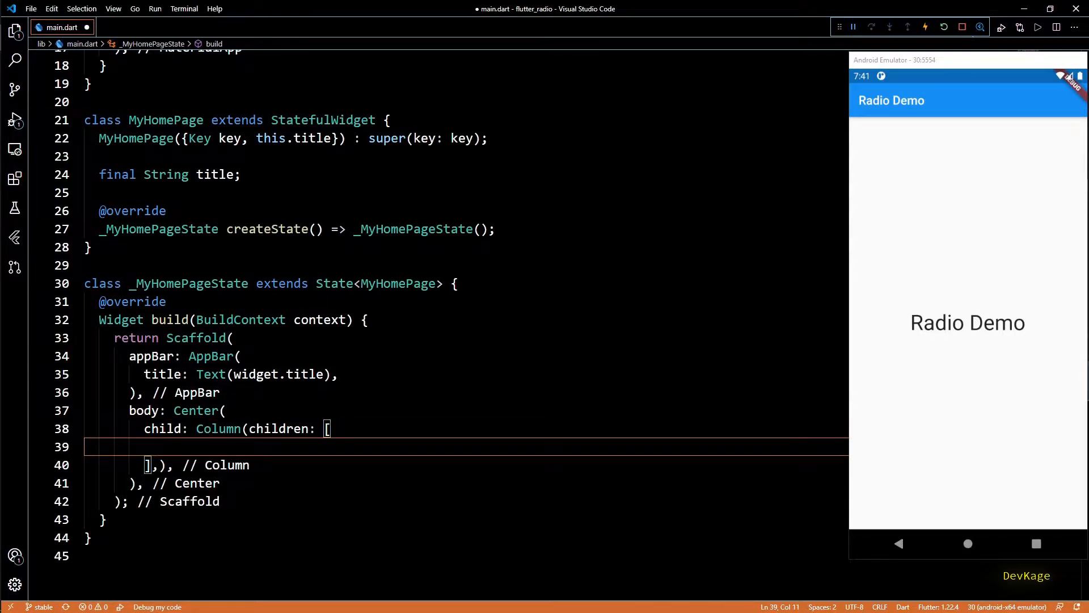
text(Radio(value: null, groupValue: null, onChanged: null),)
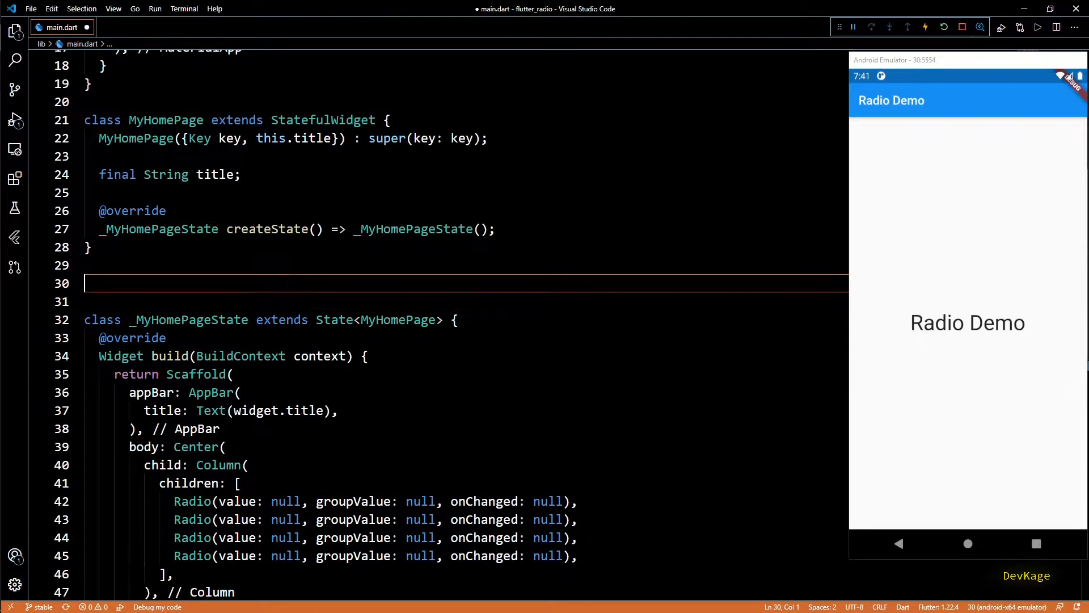
Step: Declare enum Type { Type1, Type2, Type3, Type4 }
text(enum Type{)
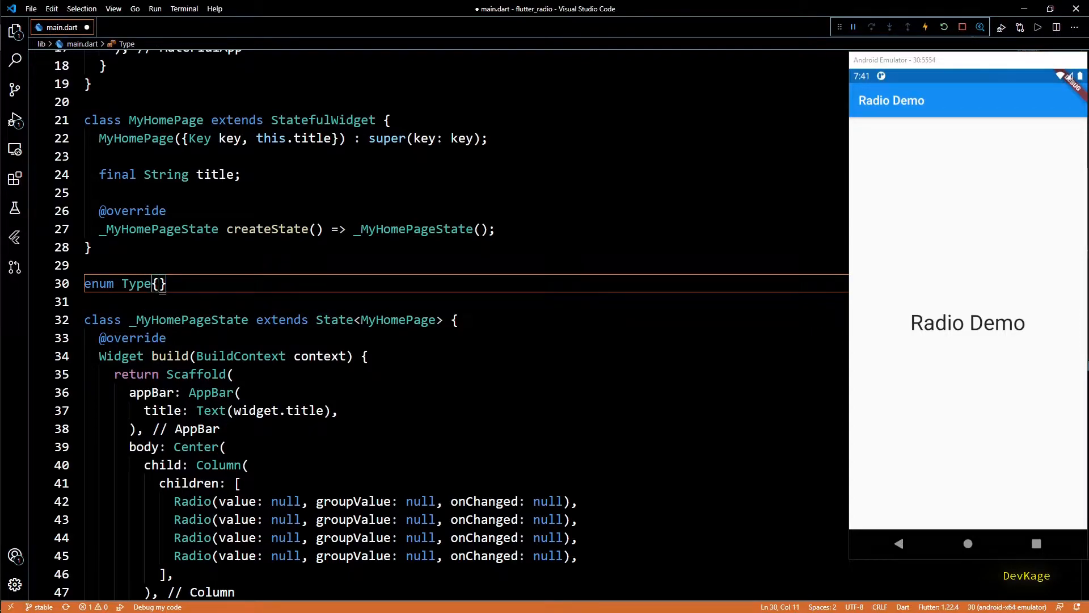
text(Type1, Type2, Type3, Type4)
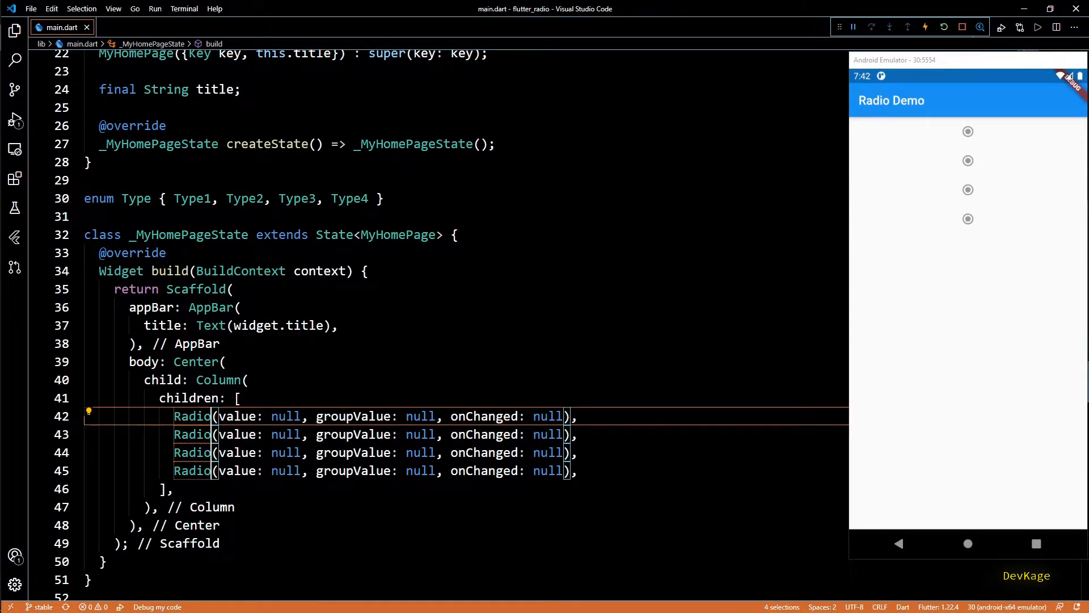
Step: Make the radios Radio<Type> with values Type.Type1 through Type.Type4
text(<Type>)
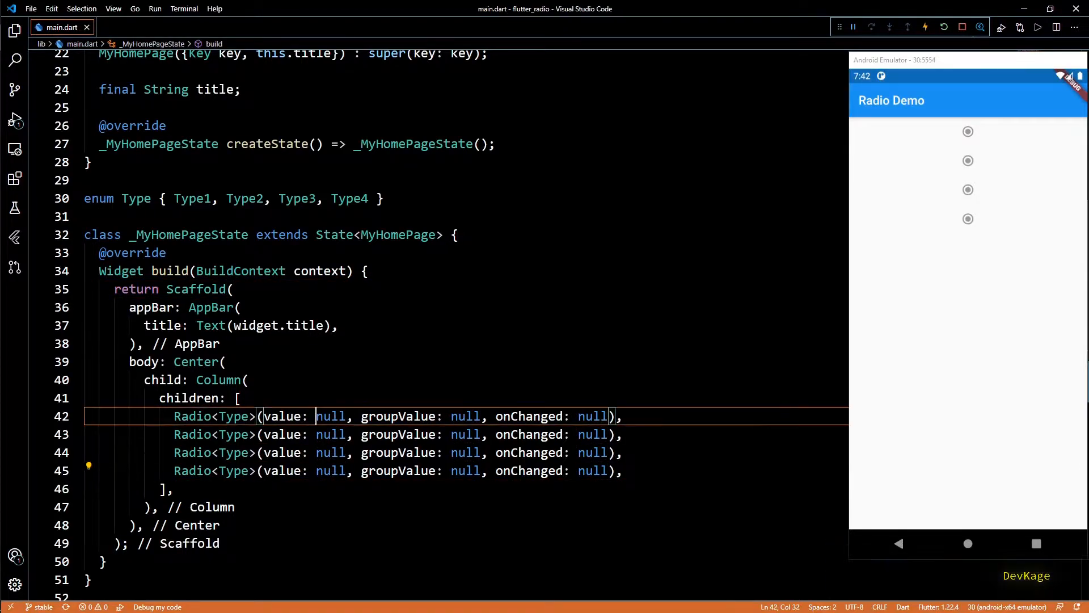
text(T)
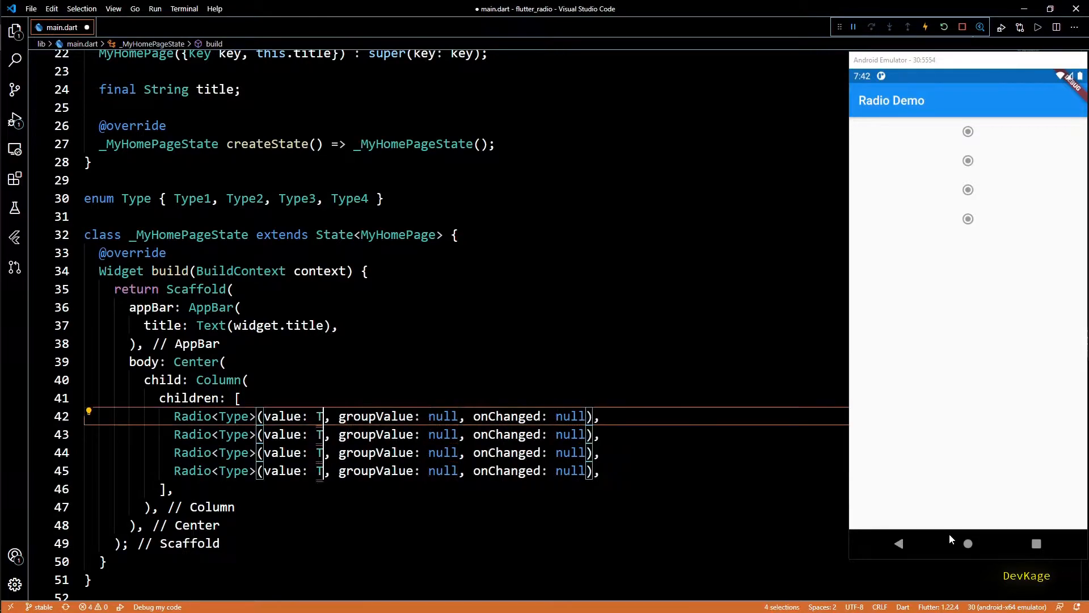
text(Type2)
text(ype.Type4)
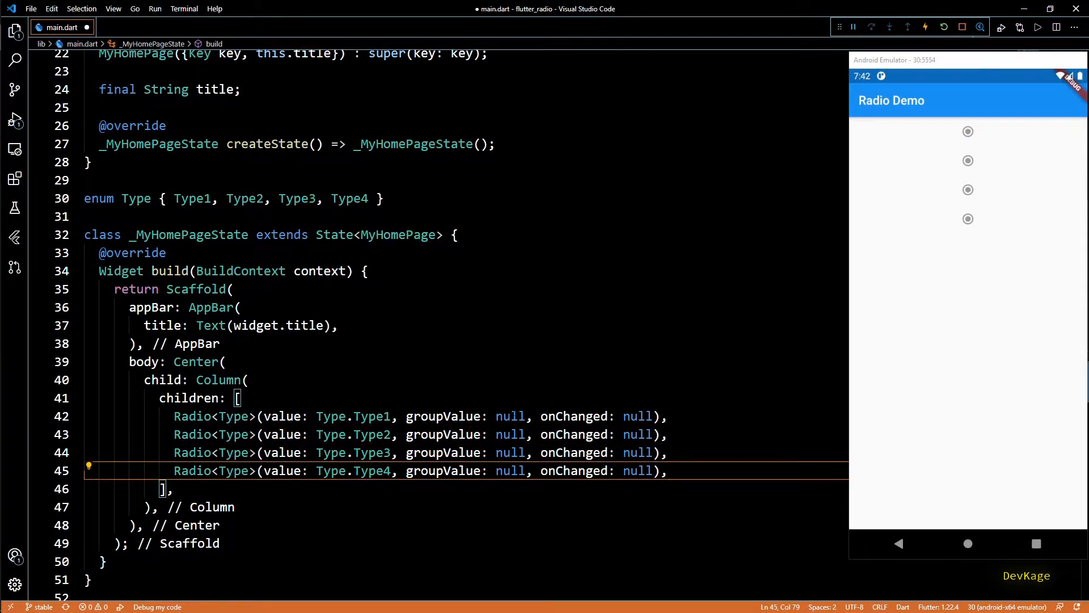
double_click(442, 415)
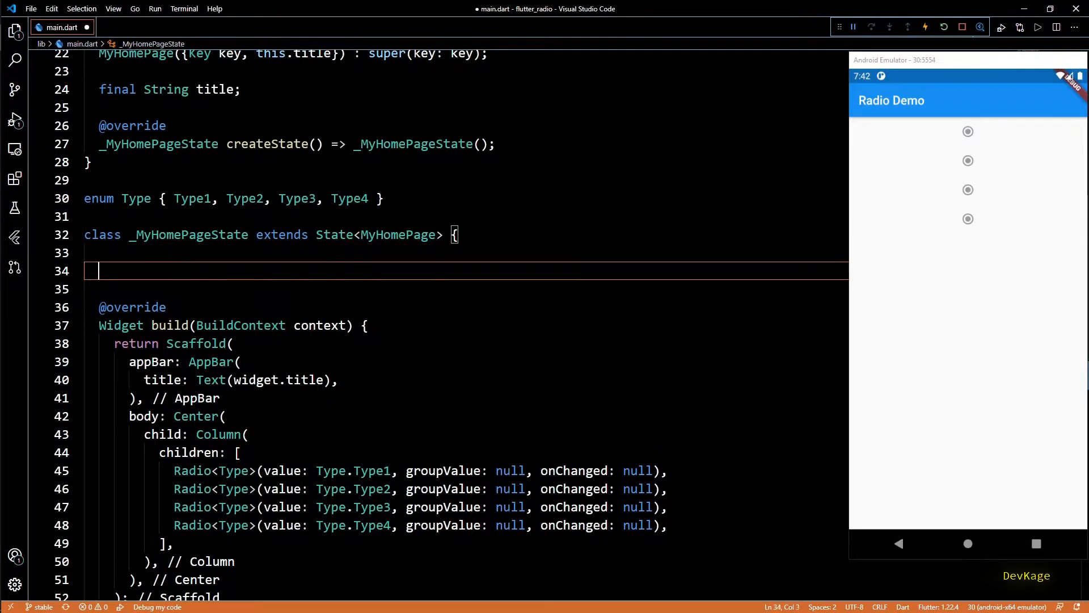
Step: Declare state field Type myType = Type.Type1 for use as every Radio's groupValue
text(Type)
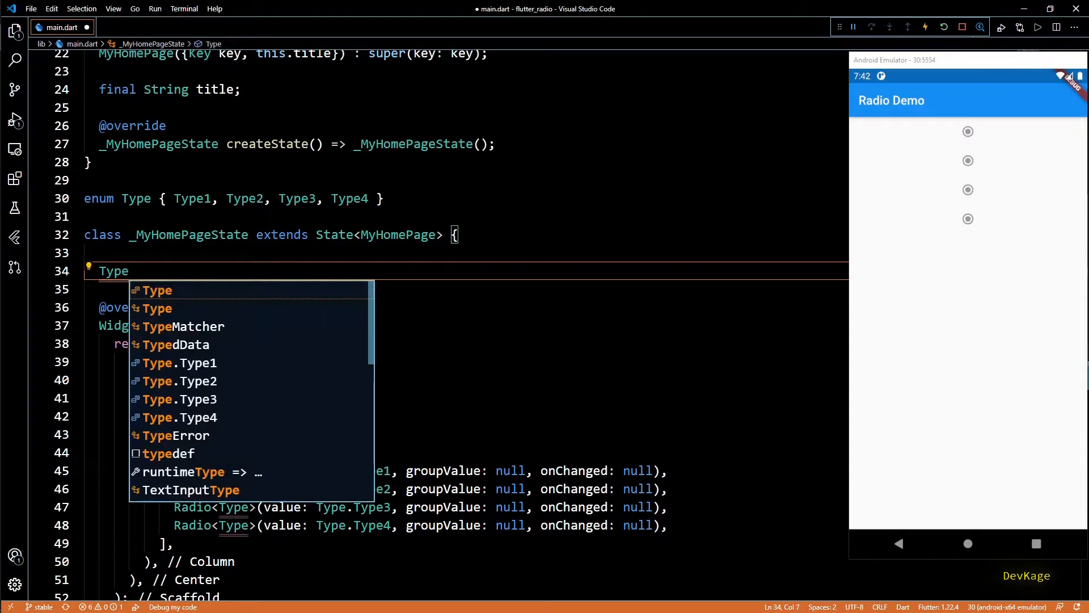
text(myType = Type/)
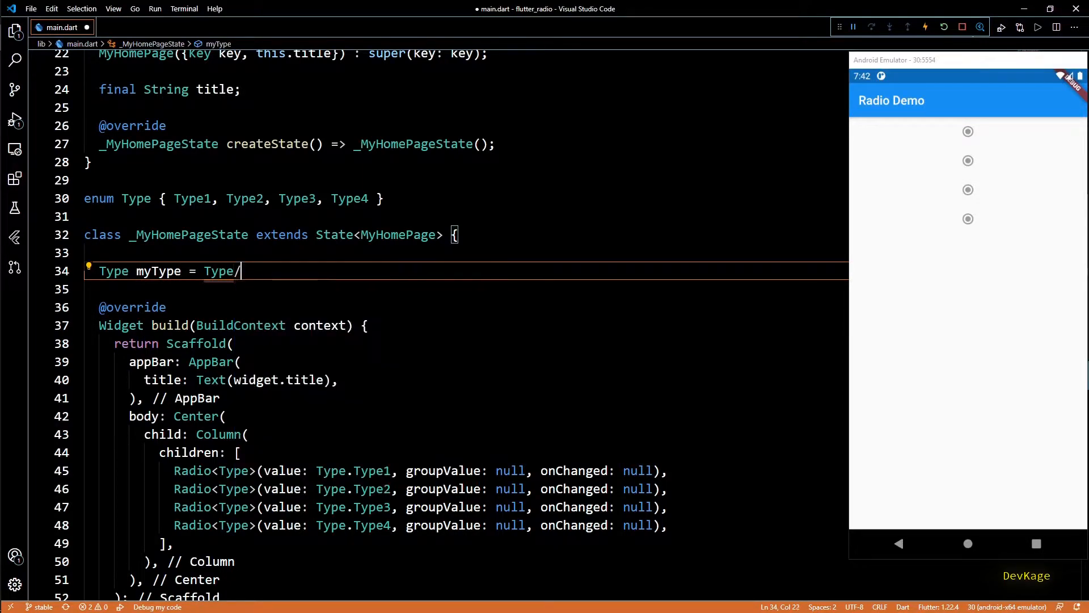
text(.Type1;)
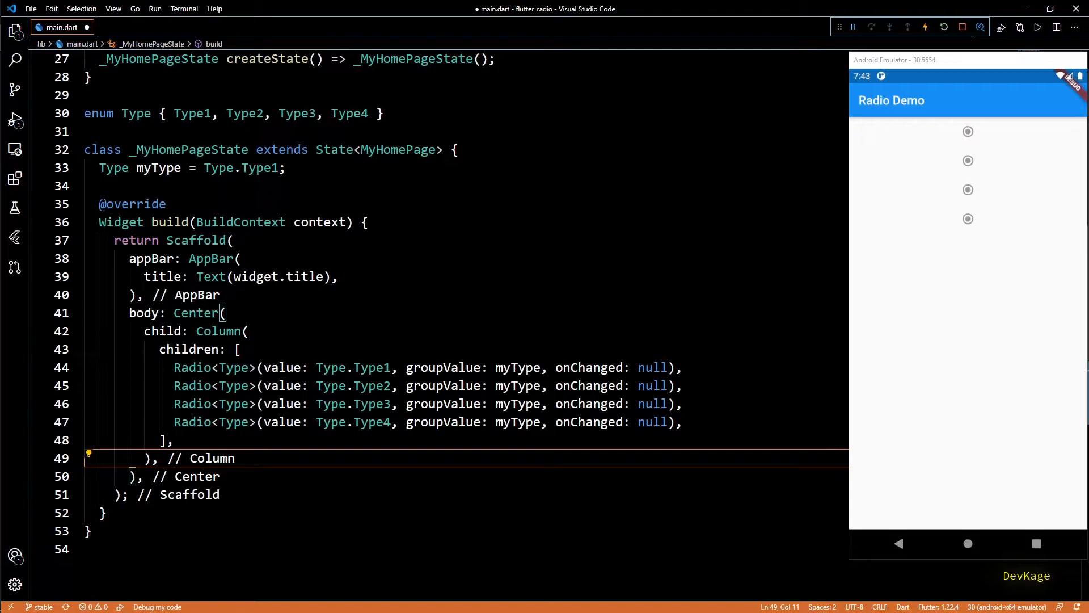
mouse_move(589, 367)
text(my)
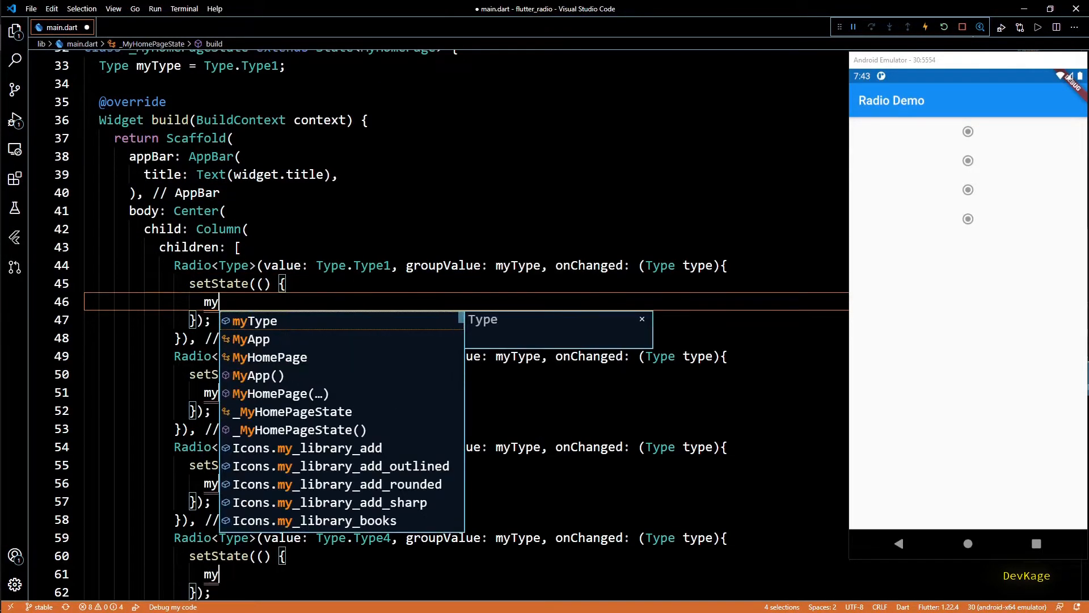
Step: Complete the setState onChanged handlers, hot reload, and tap radios in the emulator to confirm selection switches
key(Tab)
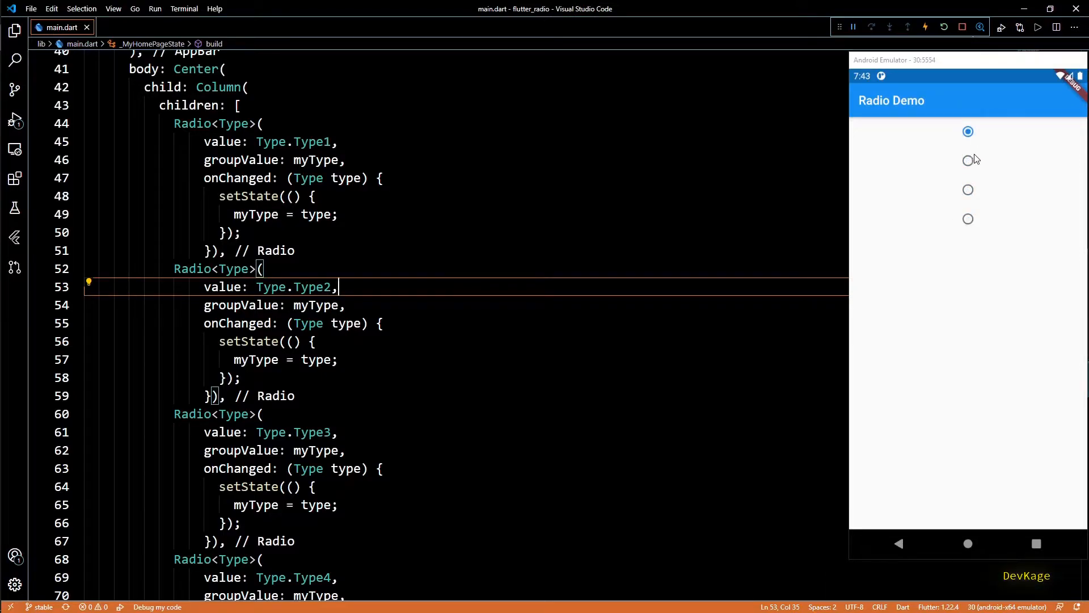
click(967, 190)
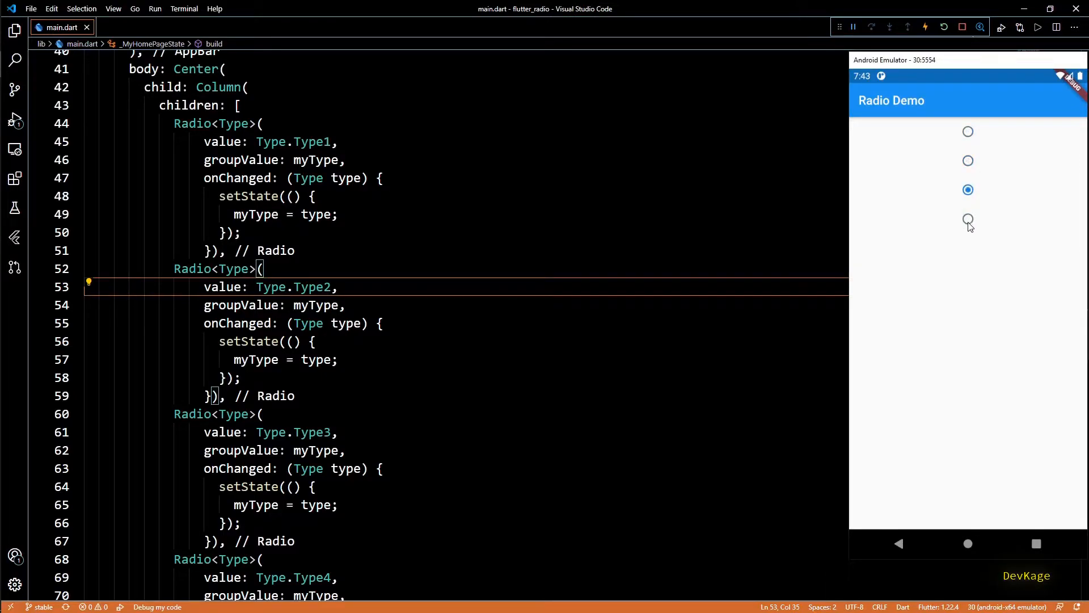
click(968, 131)
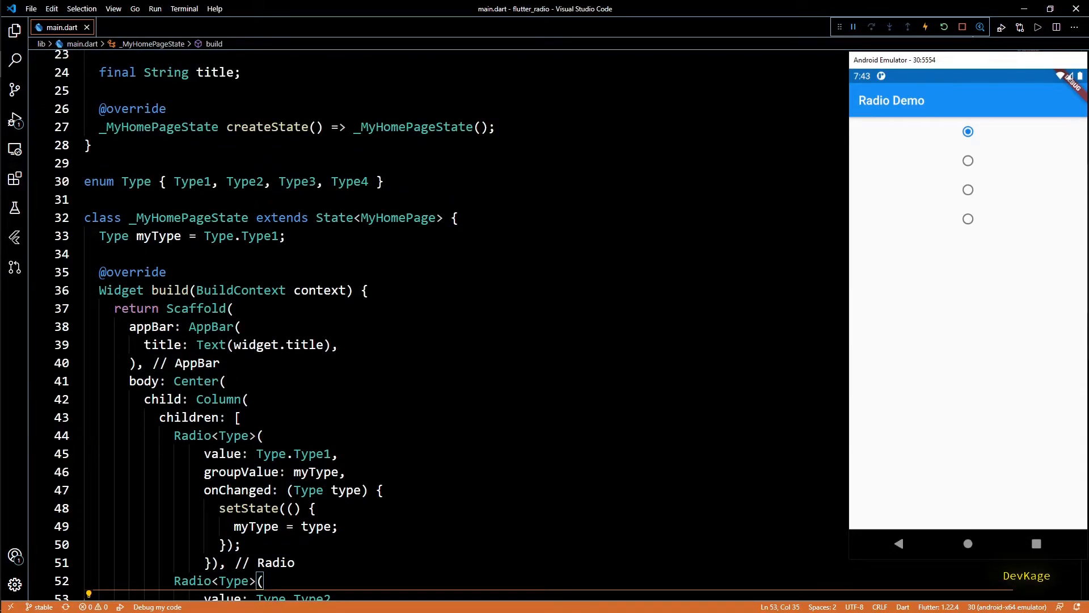
mouse_move(304, 345)
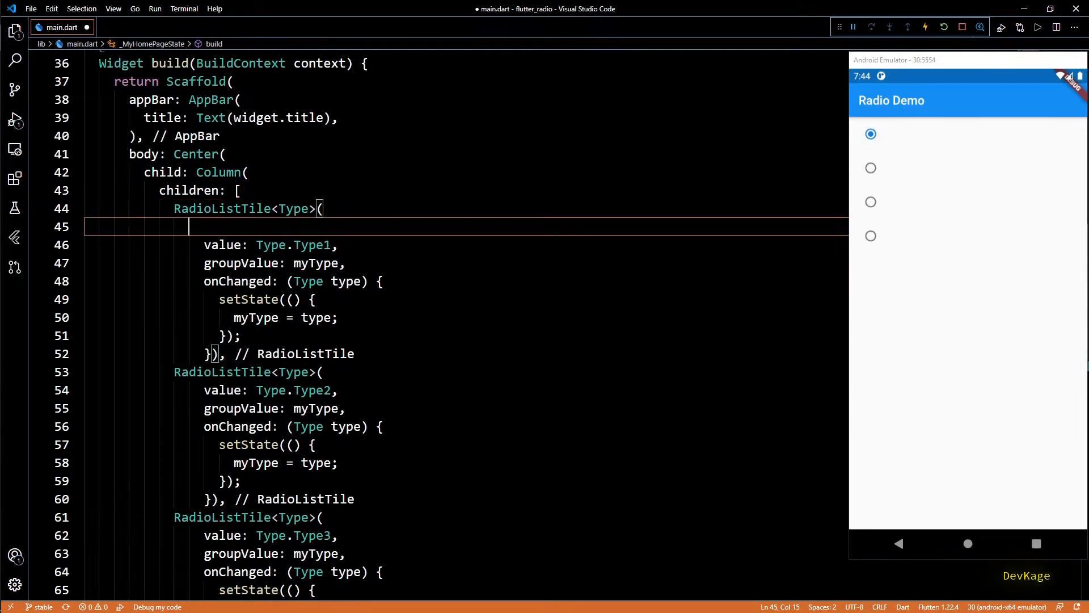
Step: Give the first RadioListTile<Type> a title: Text('Type 1')
text(title: Text('Type 1'),)
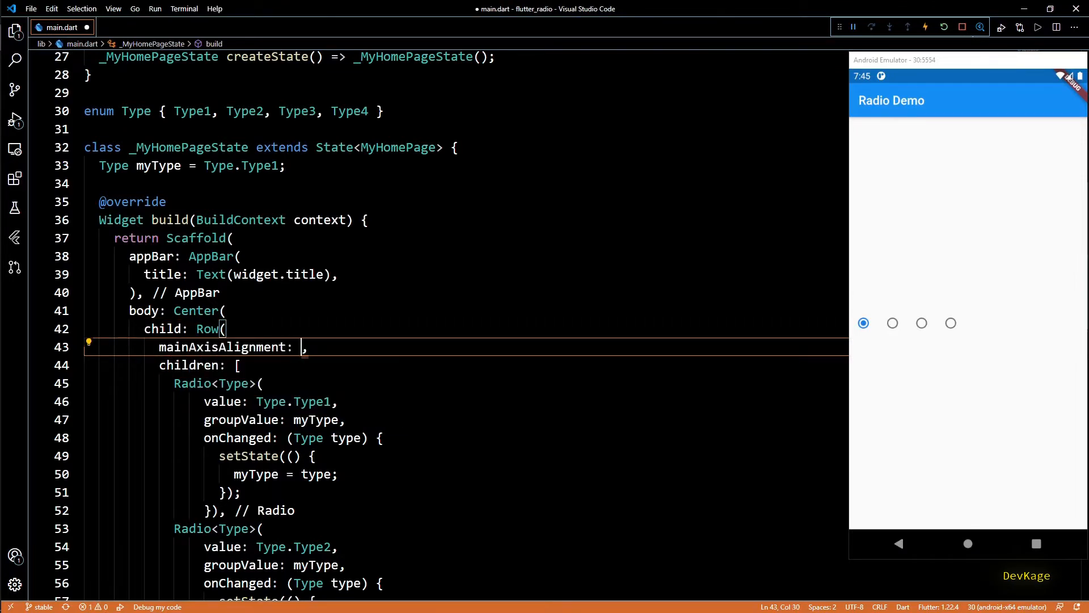
Step: Centre the radio Row with mainAxisAlignment: MainAxisAlignment.center
text(MainAxisAlignment.)
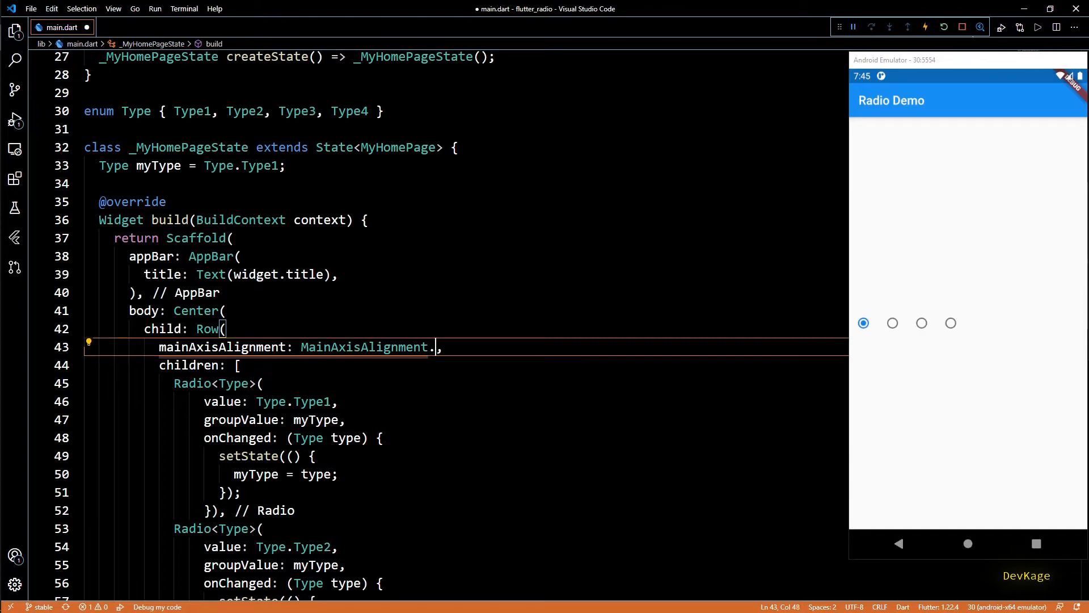
text(center)
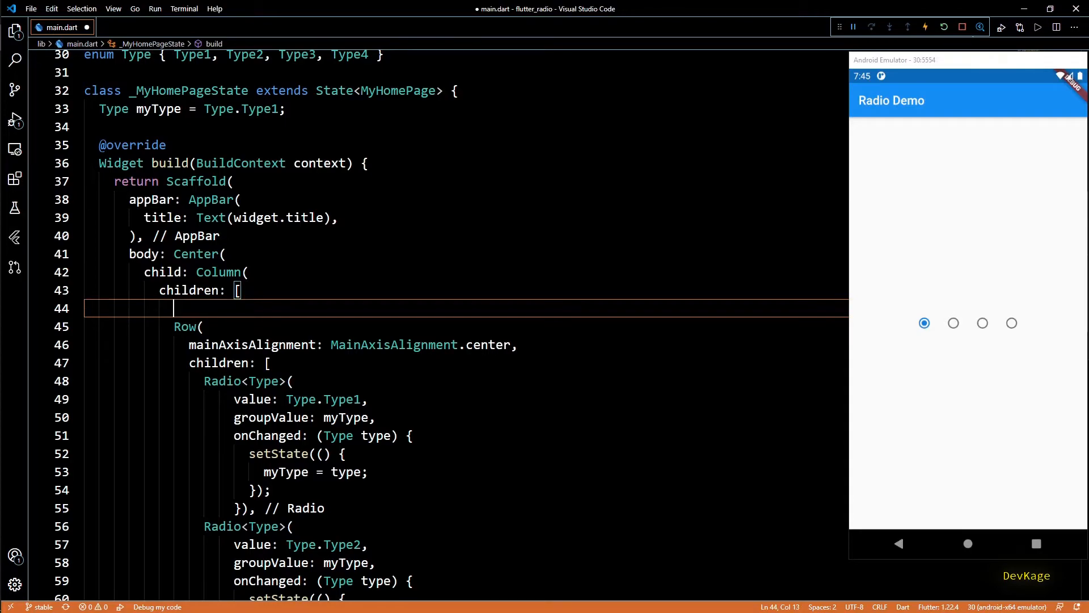
Step: Add Icon(Icons.account_circle, size: 200.0) above the radio Row
text(Icon()
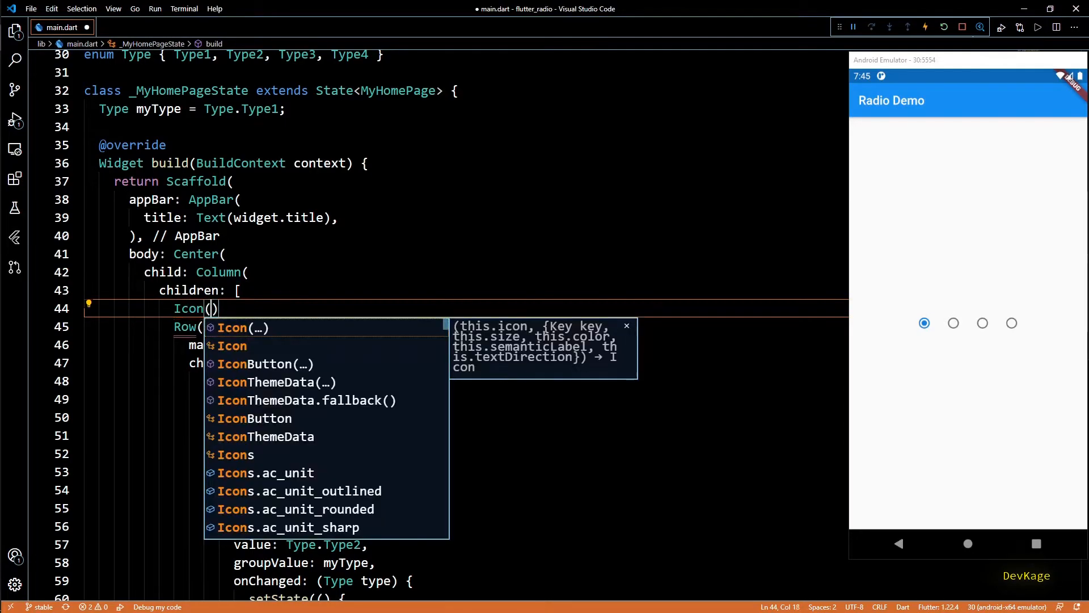
text(Icons.)
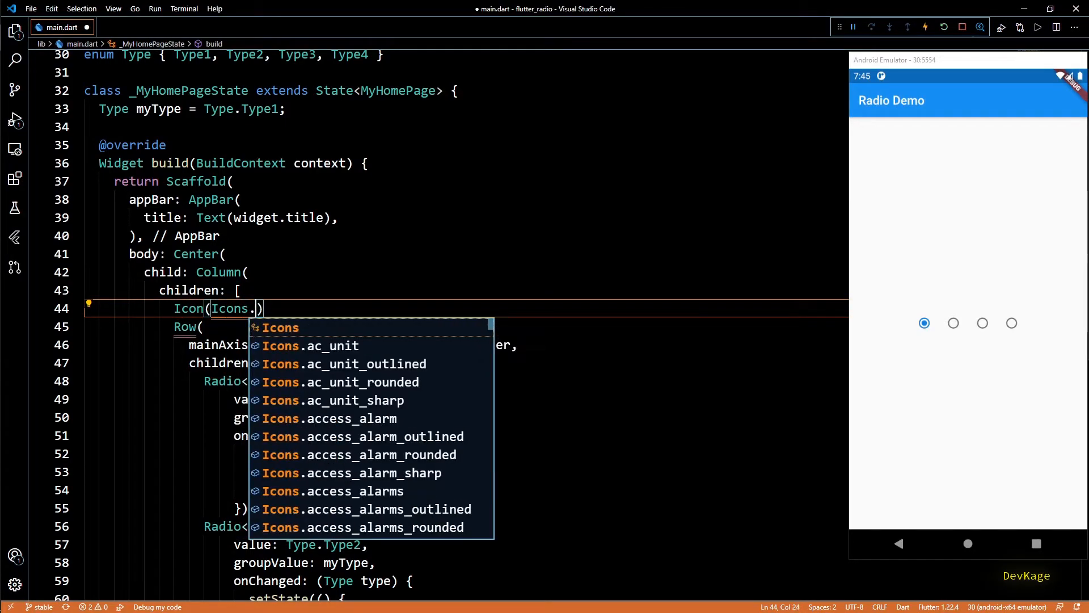
text(account_circle, size: 200.0,)
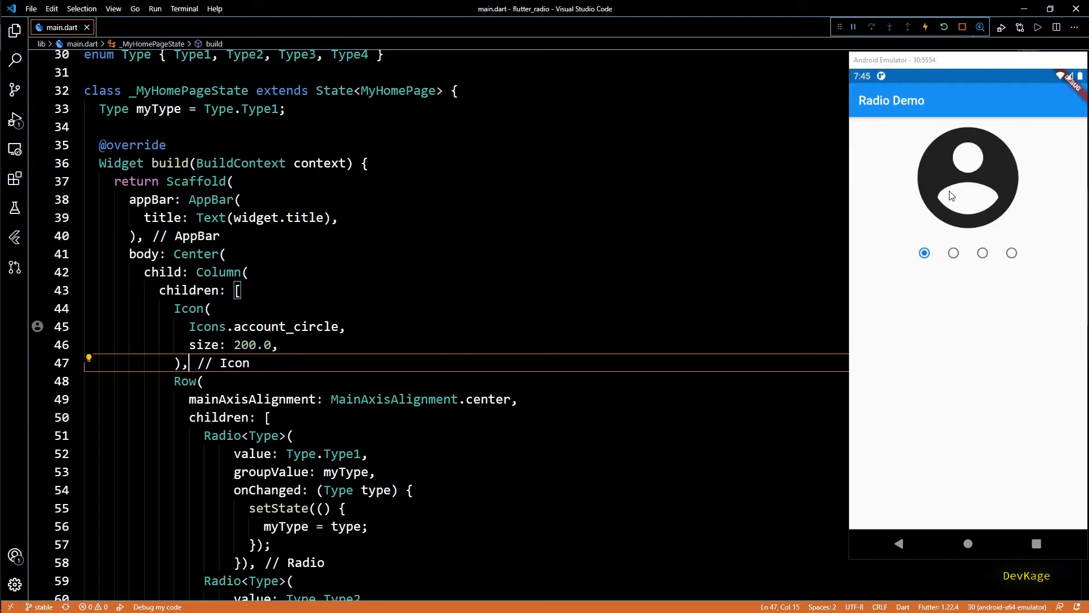
Step: Centre the Column with MainAxisAlignment.center, hot reload and tap radios to check the layout
key(enter)
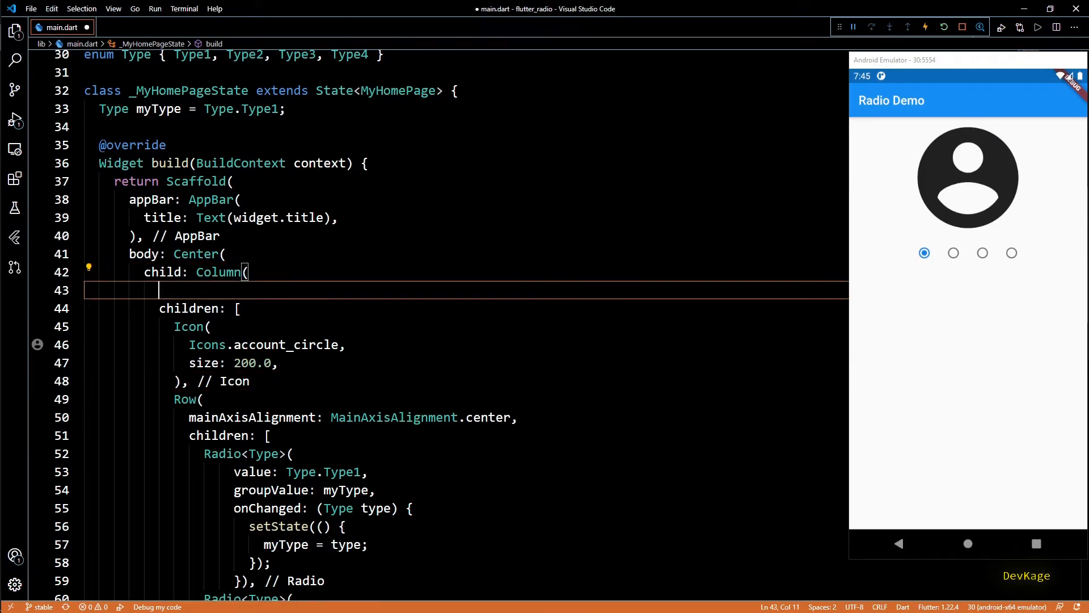
text(mainAxisAlignment: ,)
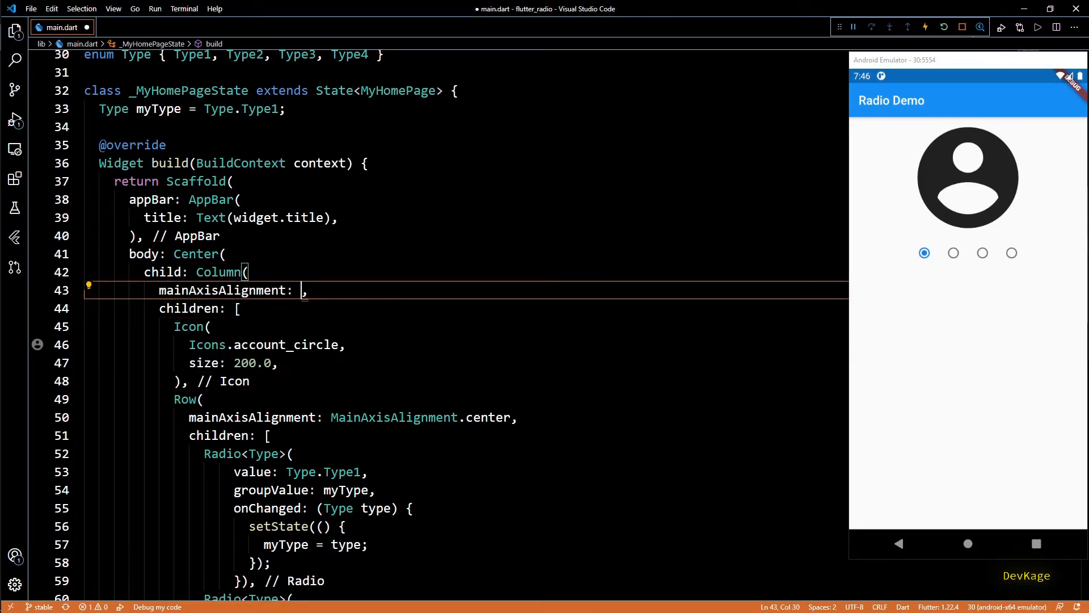
text(MainAxisAlignment.center)
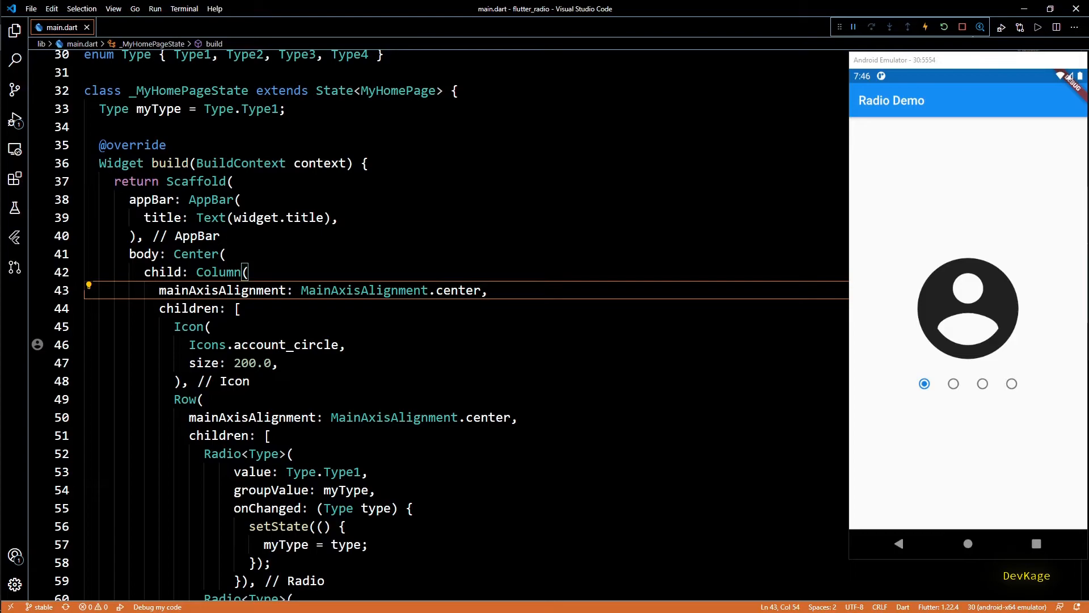
click(953, 383)
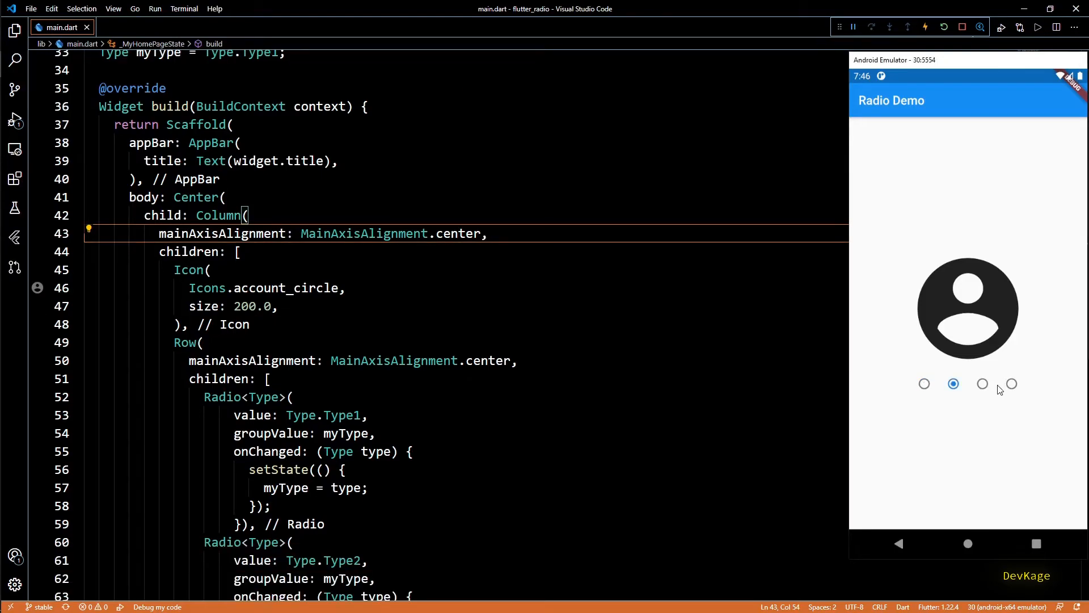
click(923, 383)
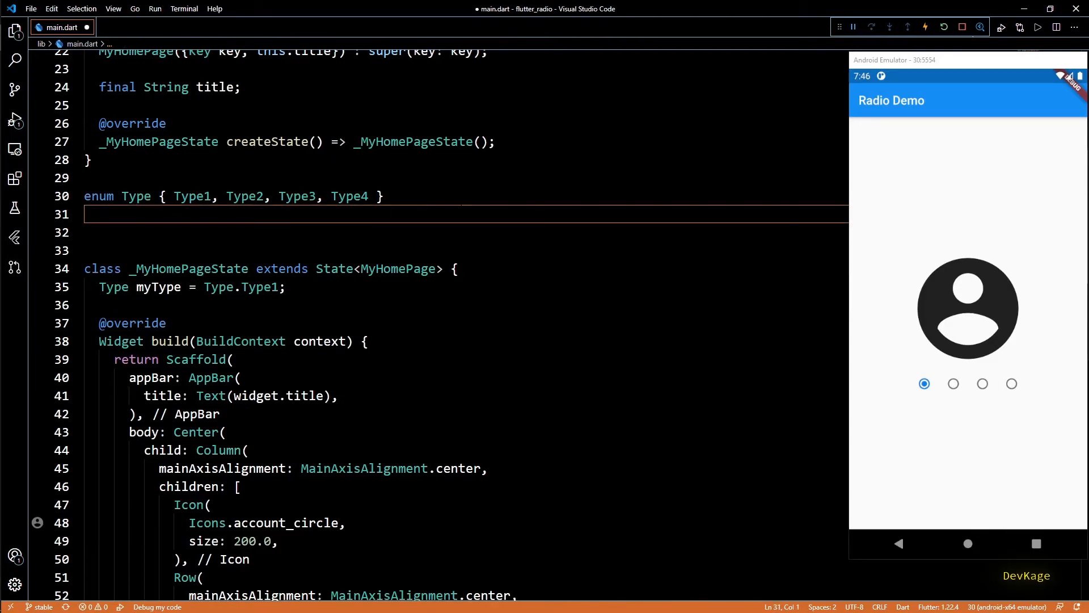
Step: Define const Map<Type, IconData> iconMap with account_circle, photo, settings and video_collection for Type1–Type4
text(const Map<Type, Icon>)
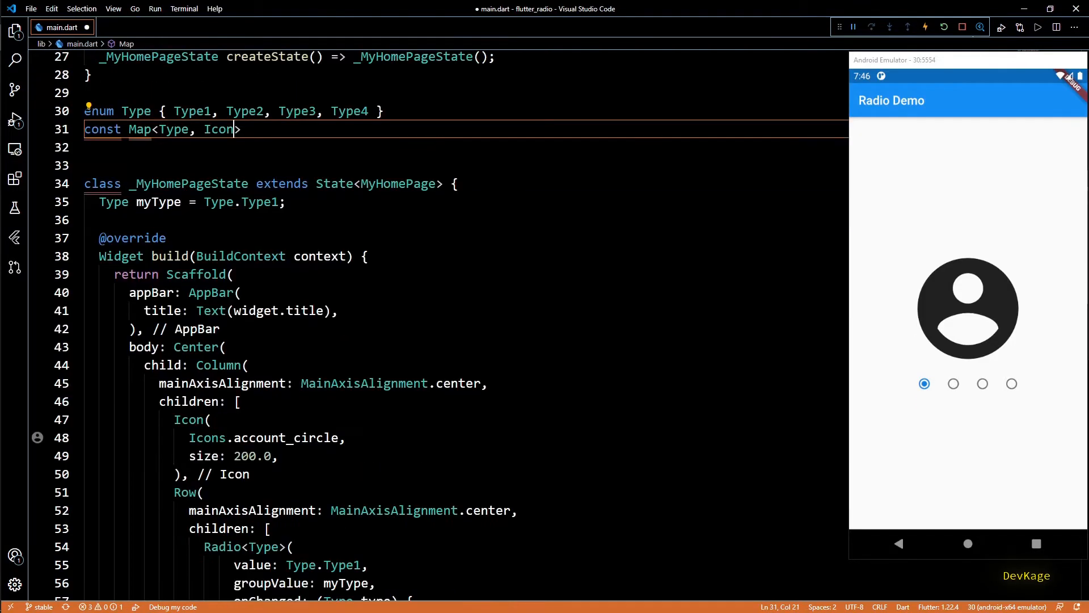
text(Data)
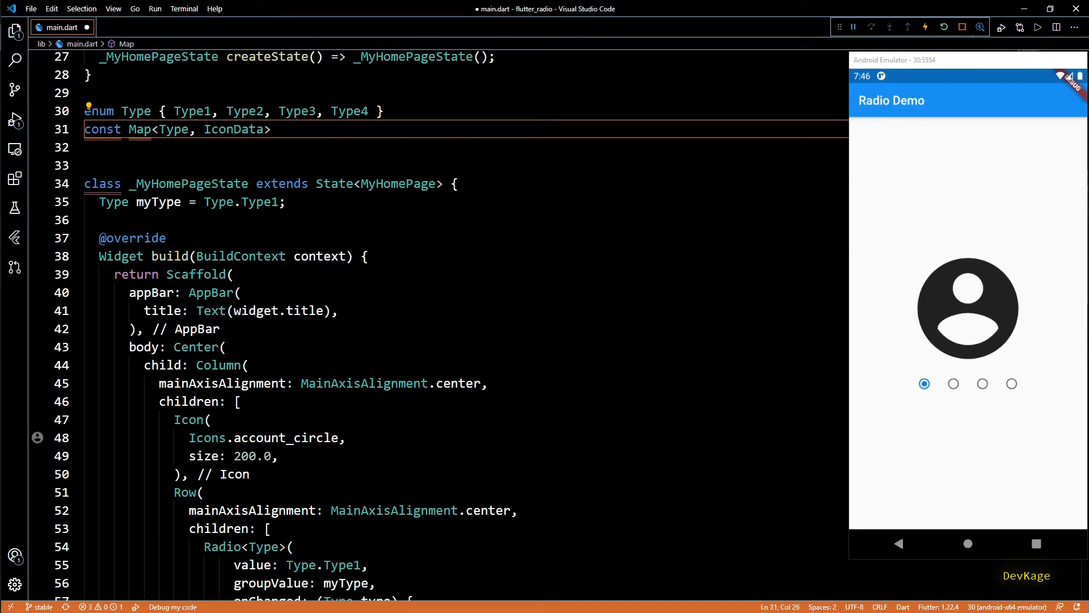
text(iconMap = {)
text(Type.Type4 : Icons.)
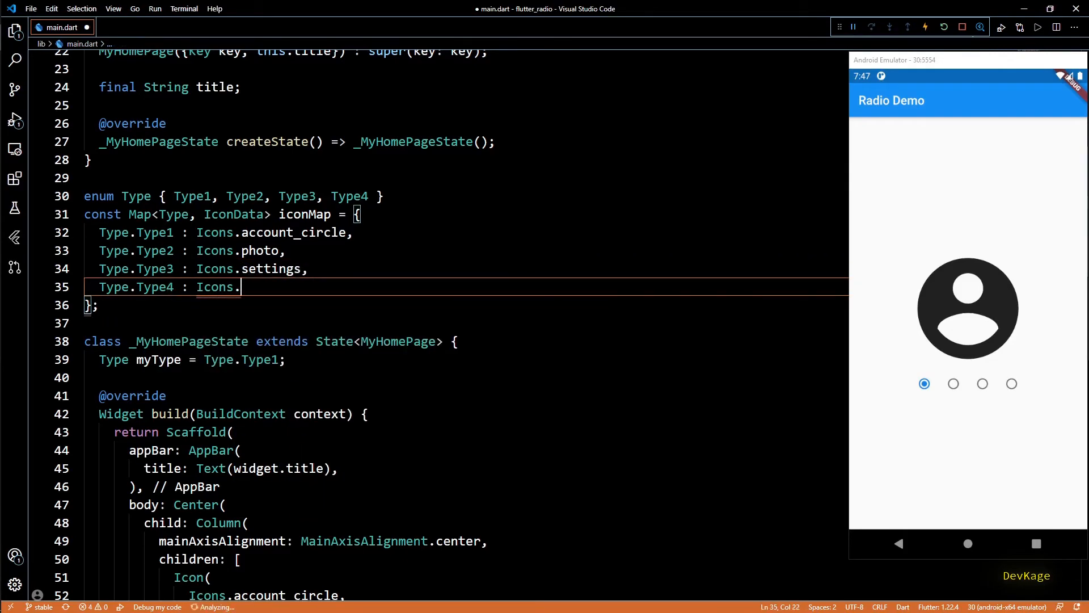
text(video_collection)
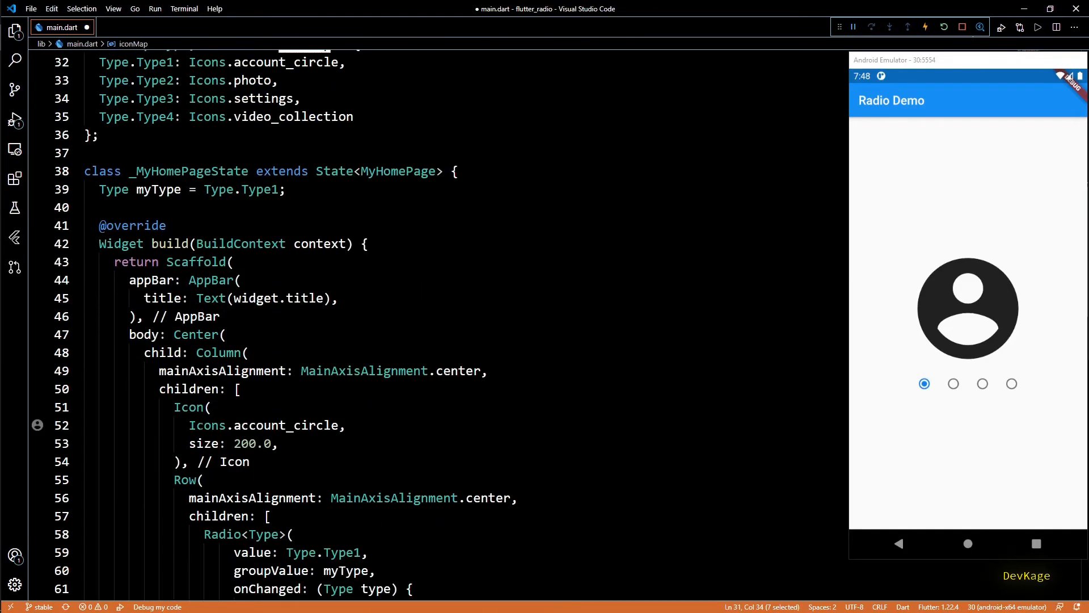
text(iconMap[myType],)
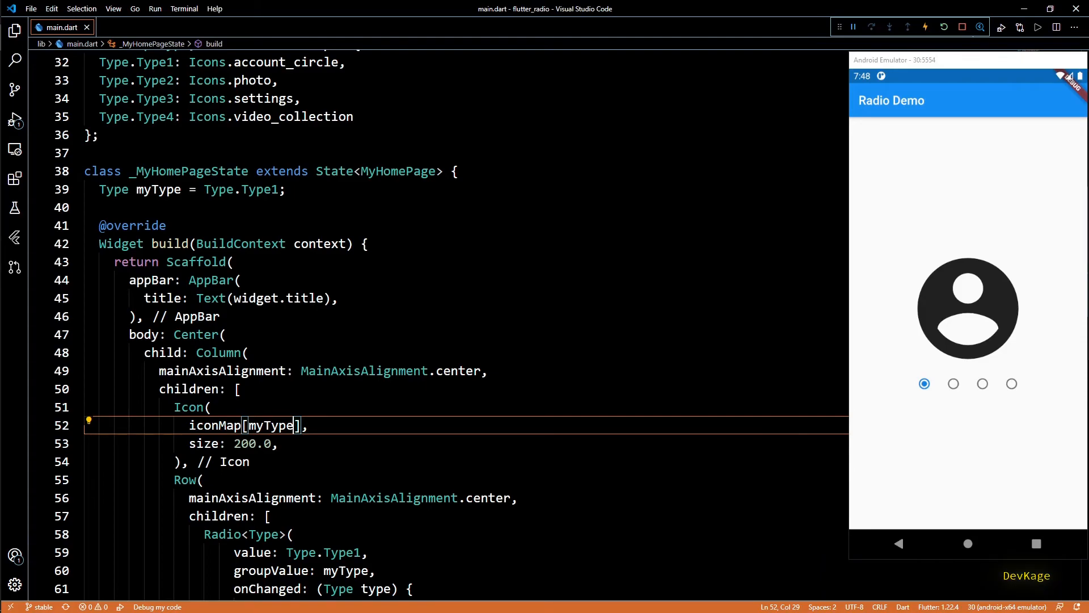
Step: Tap through the four radio options in the emulator to confirm the large icon swaps via iconMap[myType]
click(953, 382)
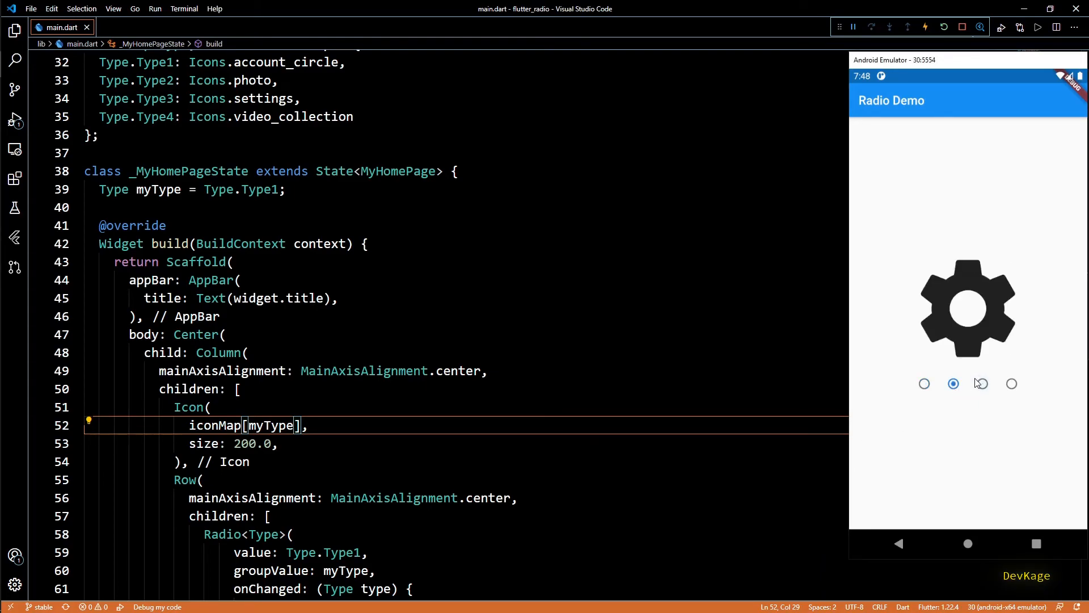
click(1010, 382)
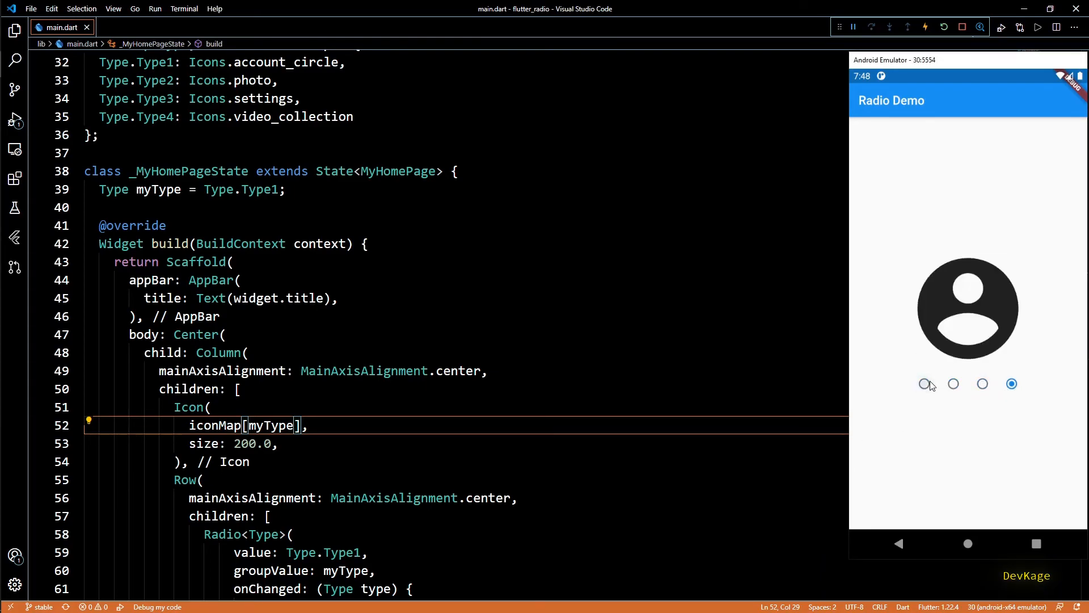
click(982, 383)
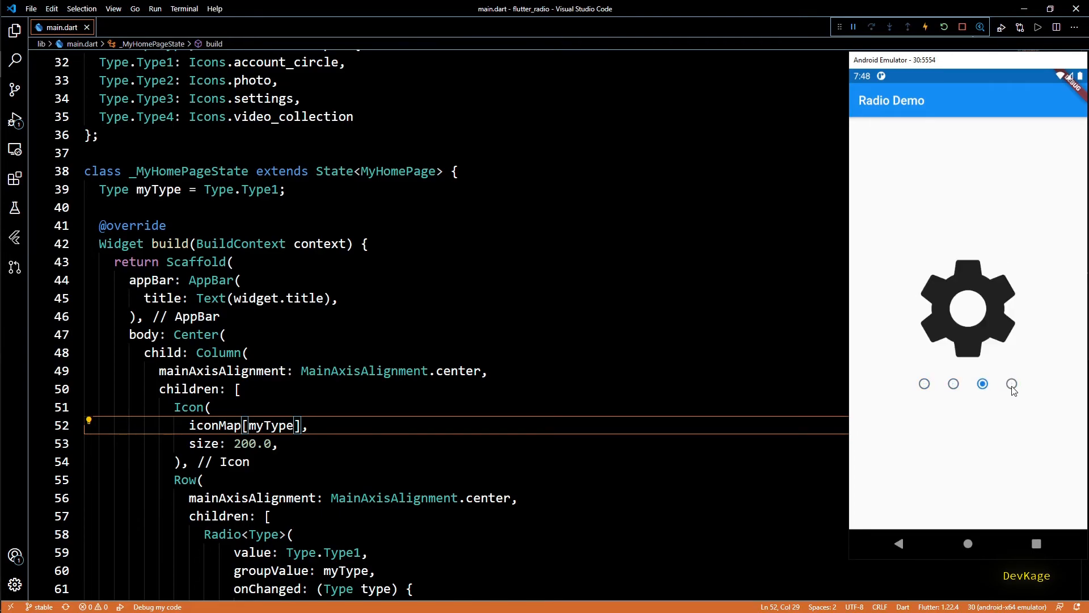
click(1011, 382)
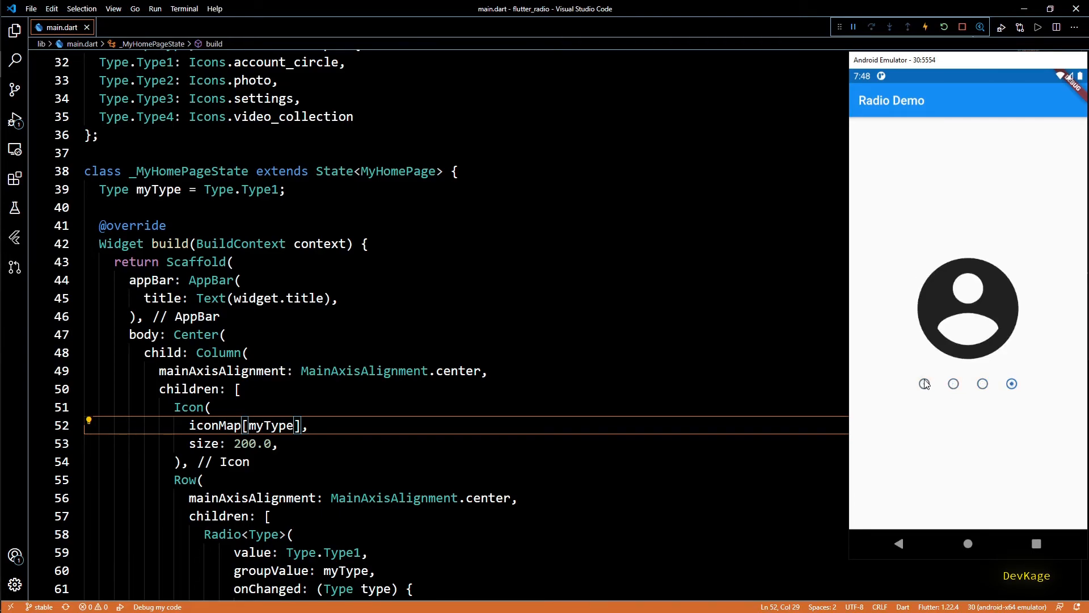
click(924, 382)
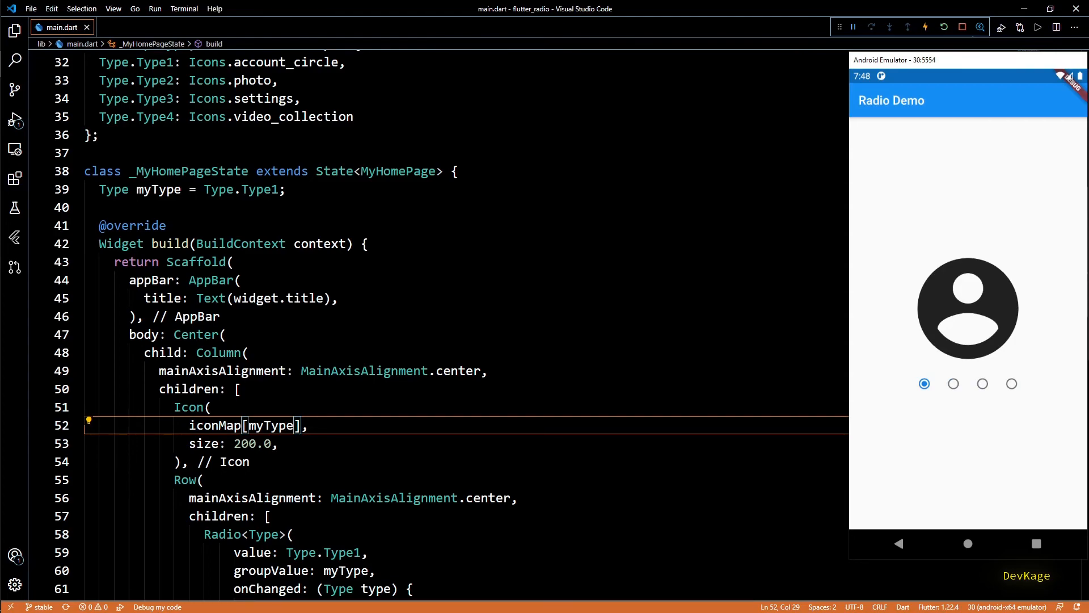
click(953, 382)
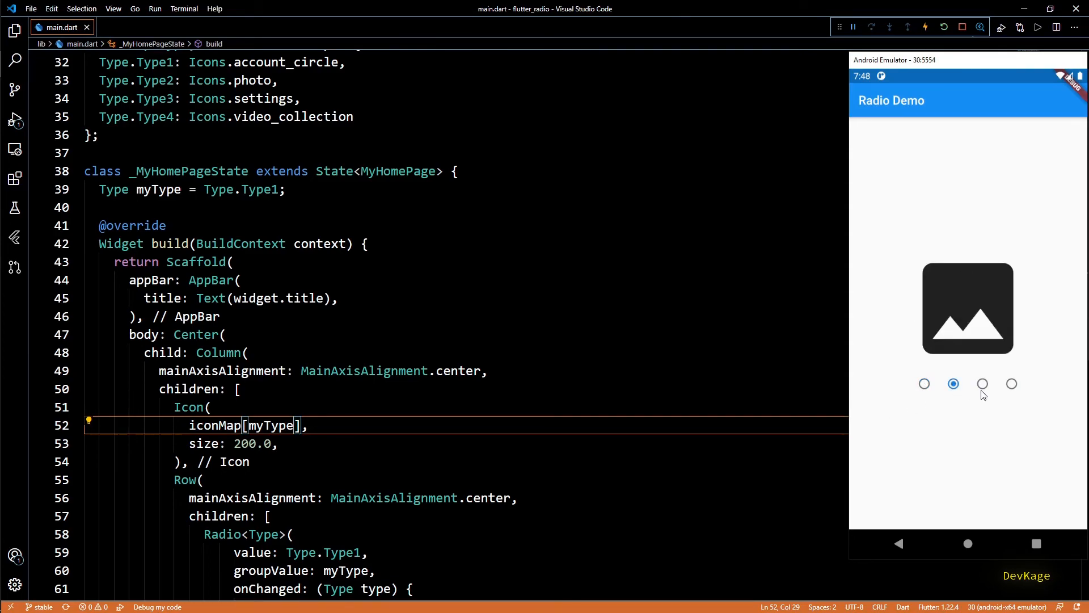
click(1010, 383)
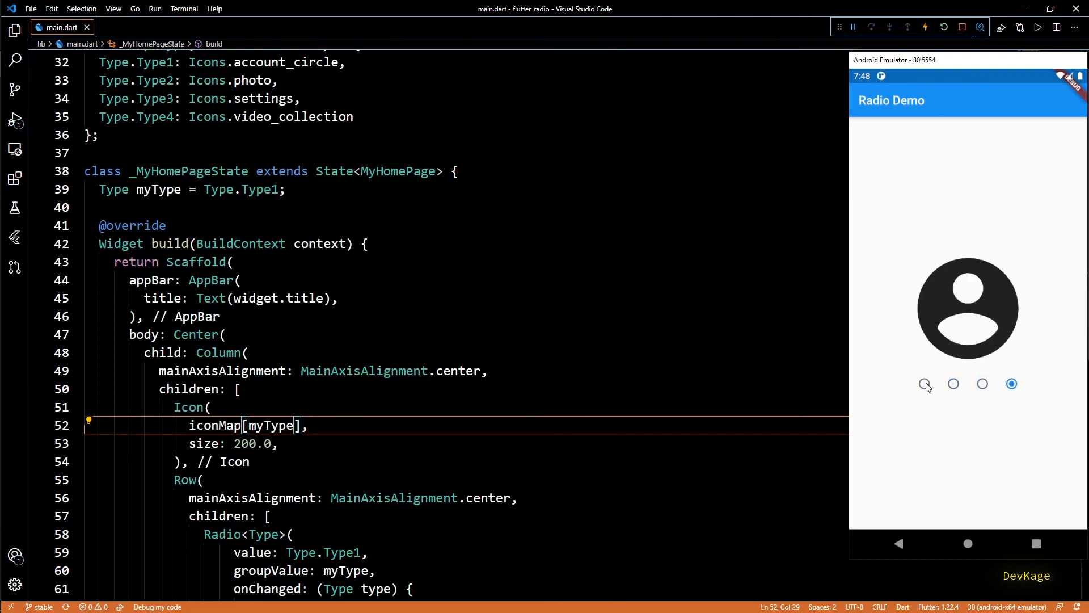
click(923, 382)
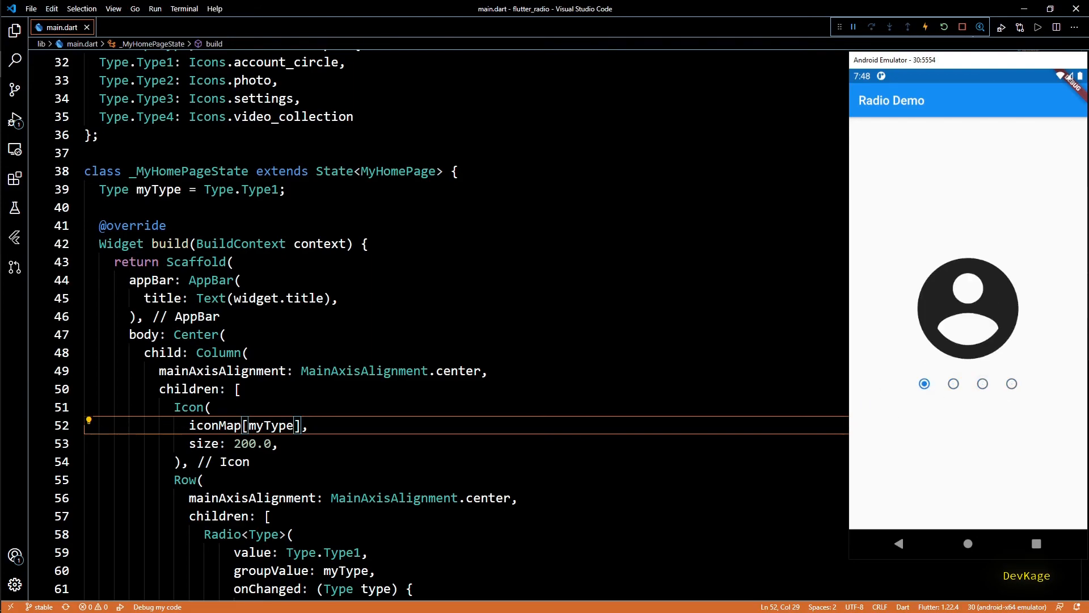